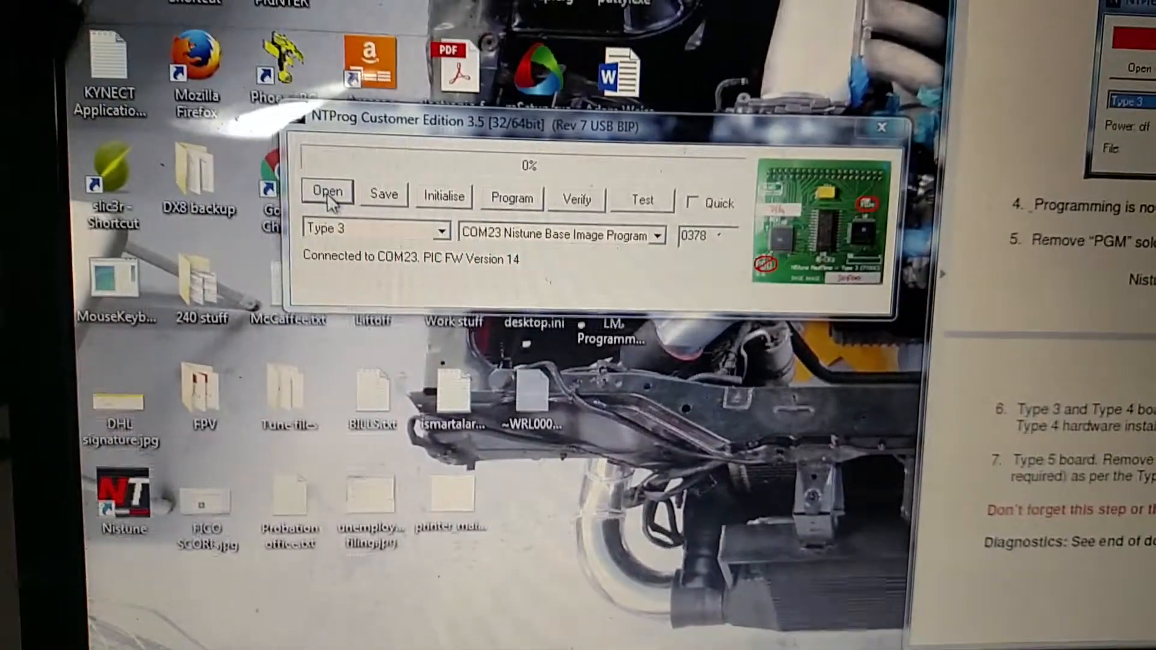
Step: Open the file chooser on the Nistune ROM_Pack Type34 S13_KA24DE ENT folder
{"action": "left_click", "coordinate": [326, 194]}
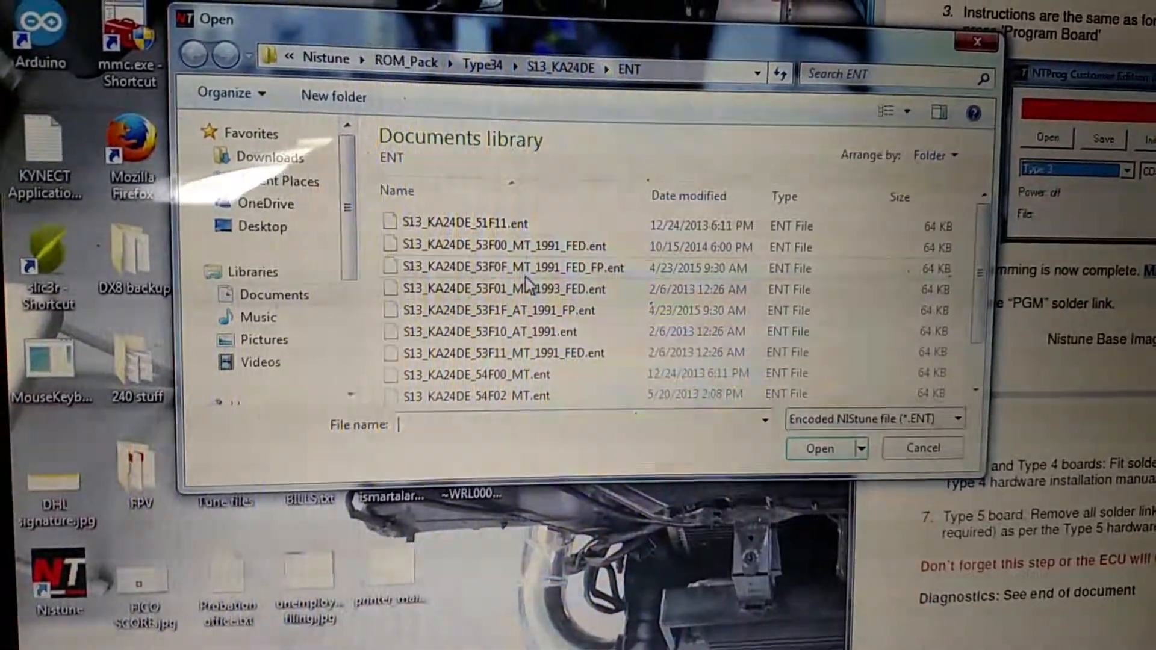
Step: Load the image S13_KA24DE_53F0F_MT_1991_FED_FP.ent
{"action": "left_click", "coordinate": [501, 267]}
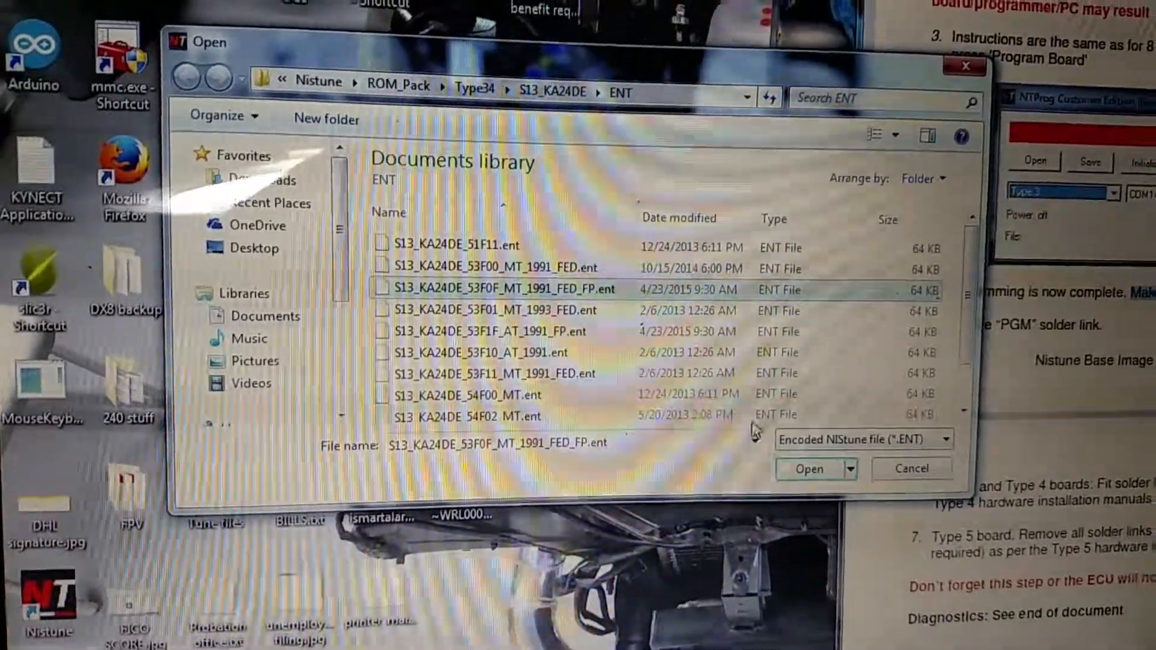
{"action": "left_click", "coordinate": [807, 469]}
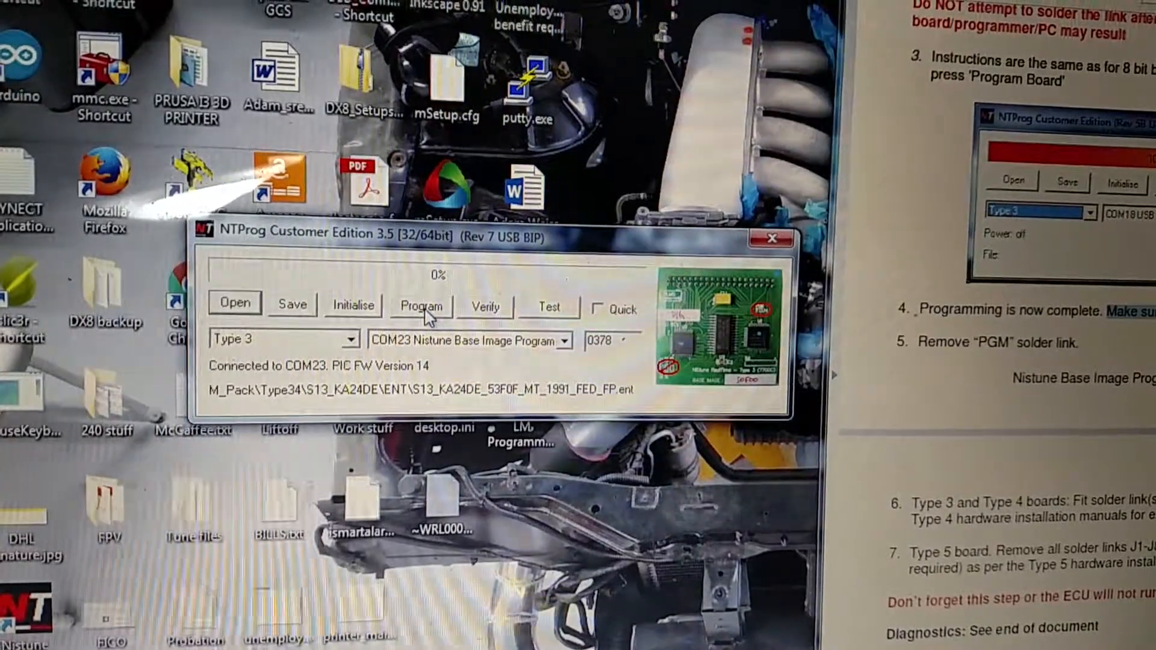
Step: Start writing the loaded 53F0F tune to the Type 3 board's NVRAM
{"action": "left_click", "coordinate": [421, 303]}
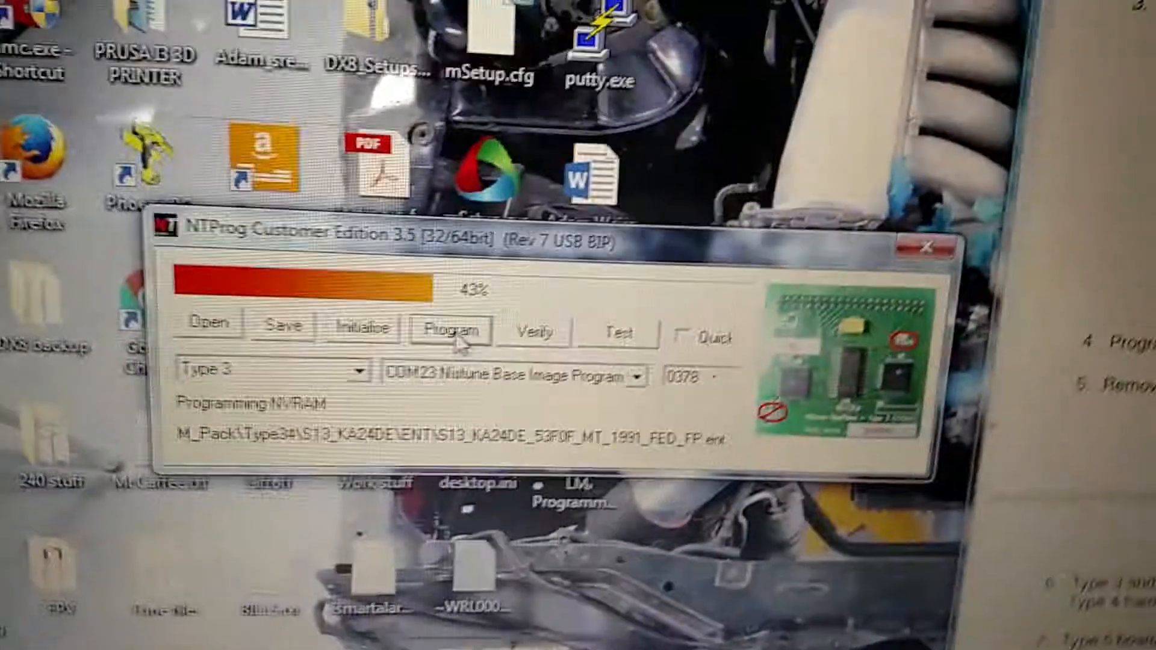